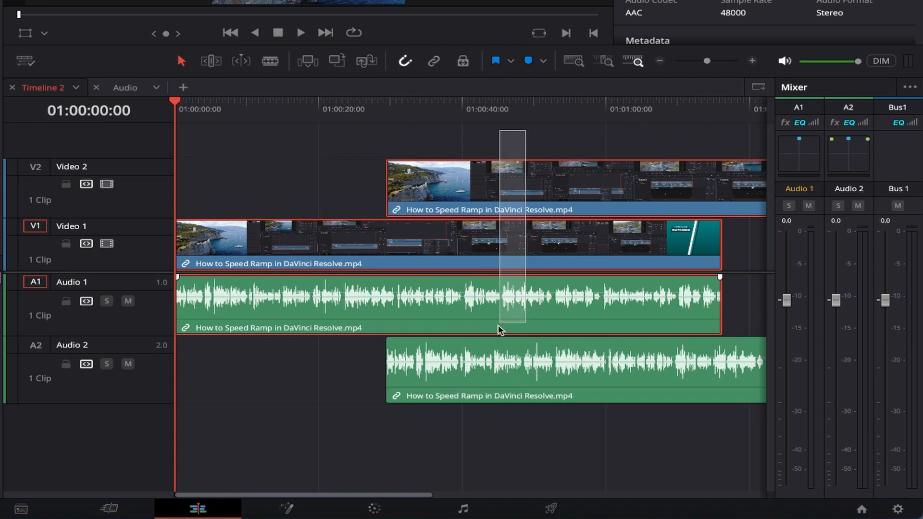
# Bring up the clip actions for the selected video and audio clips on the timeline
pyautogui.rightClick(500, 330)
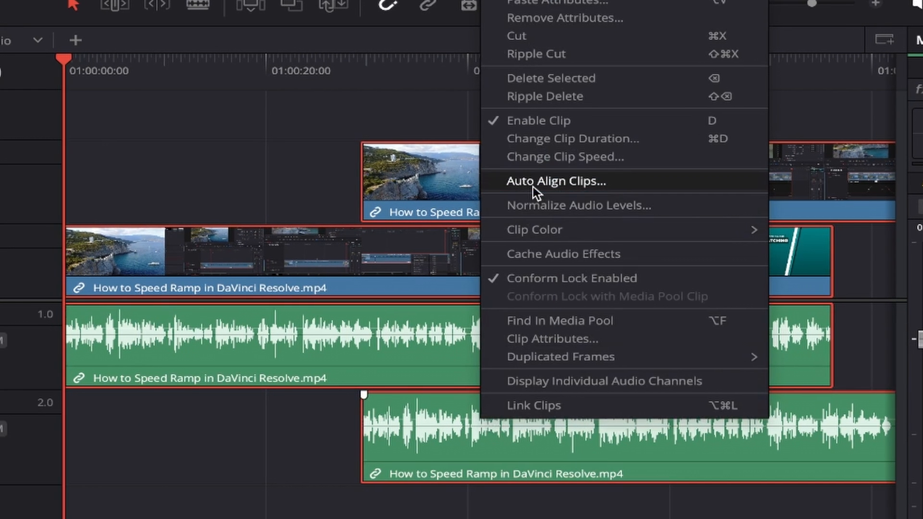
# Run Auto Align Clips with Waveform sync and Automatic track selection so the clips line up at the start
pyautogui.click(554, 181)
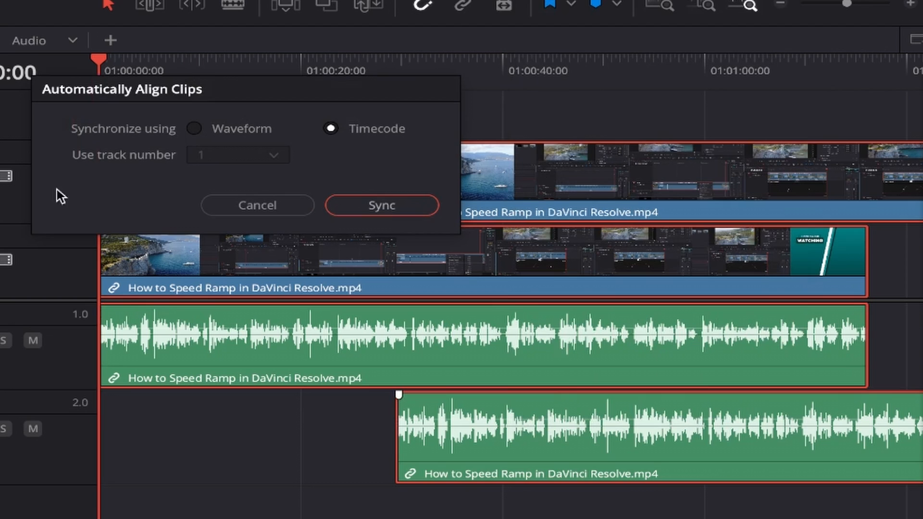
pyautogui.moveTo(119, 198)
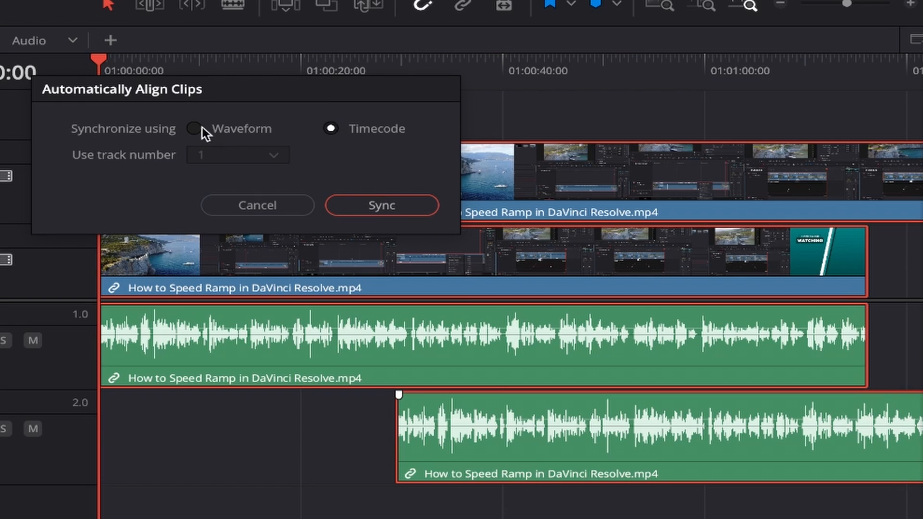
pyautogui.click(194, 128)
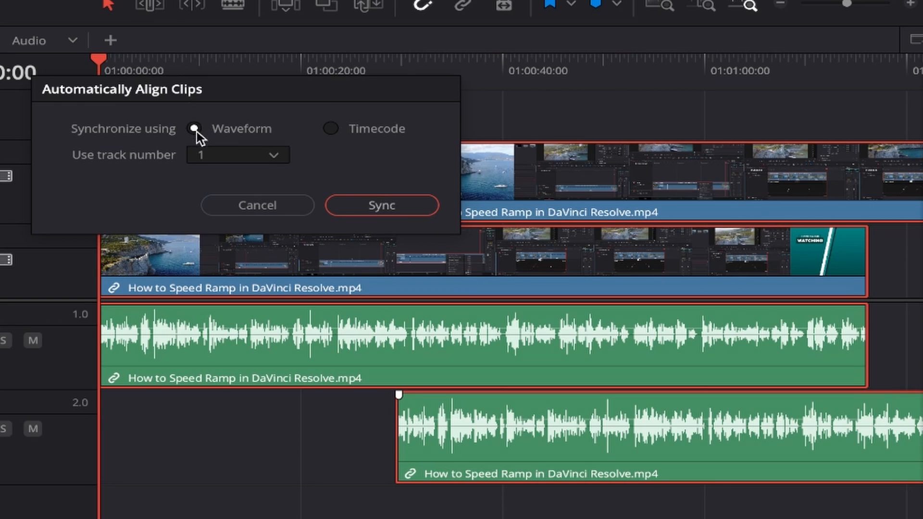
pyautogui.click(237, 155)
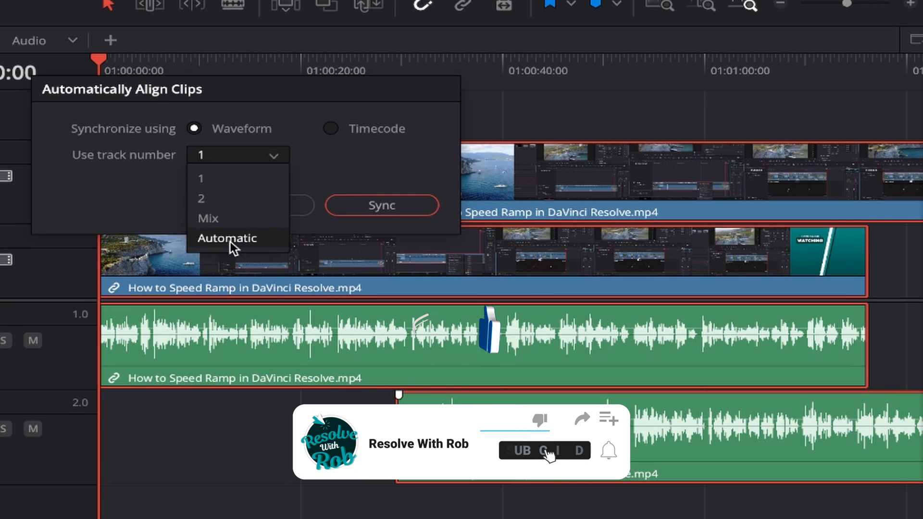
pyautogui.click(227, 238)
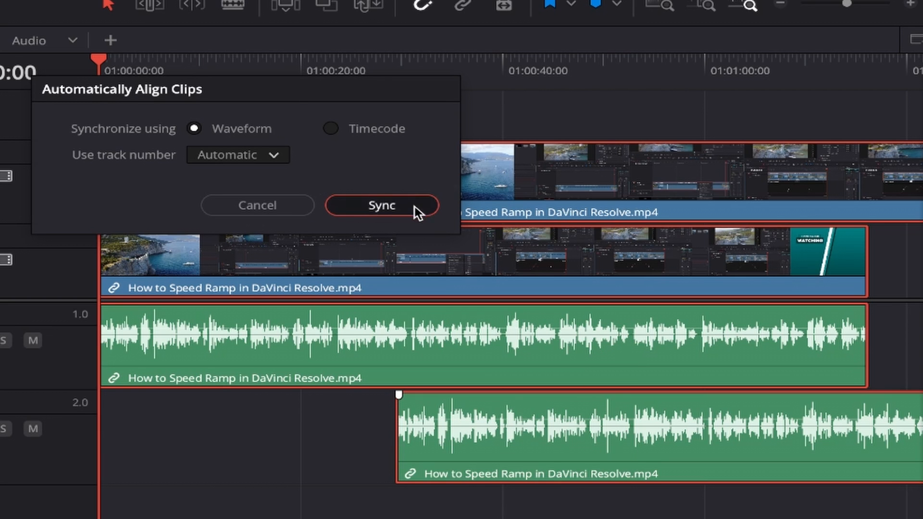
pyautogui.click(382, 204)
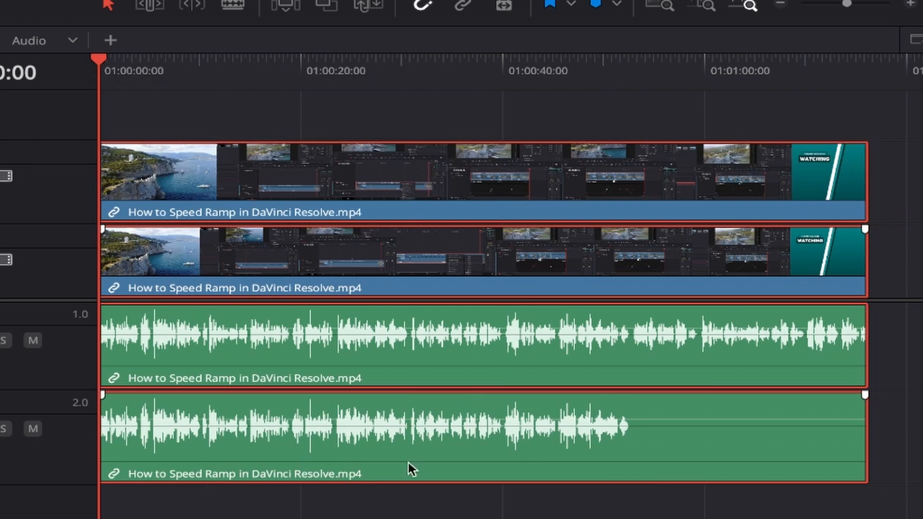